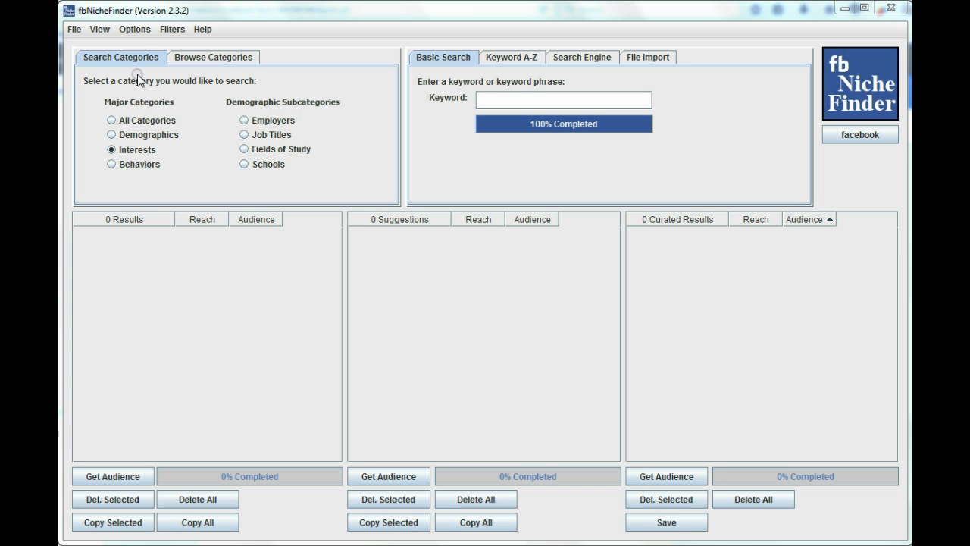
{"action": "mouse_move", "coordinate": [139, 33]}
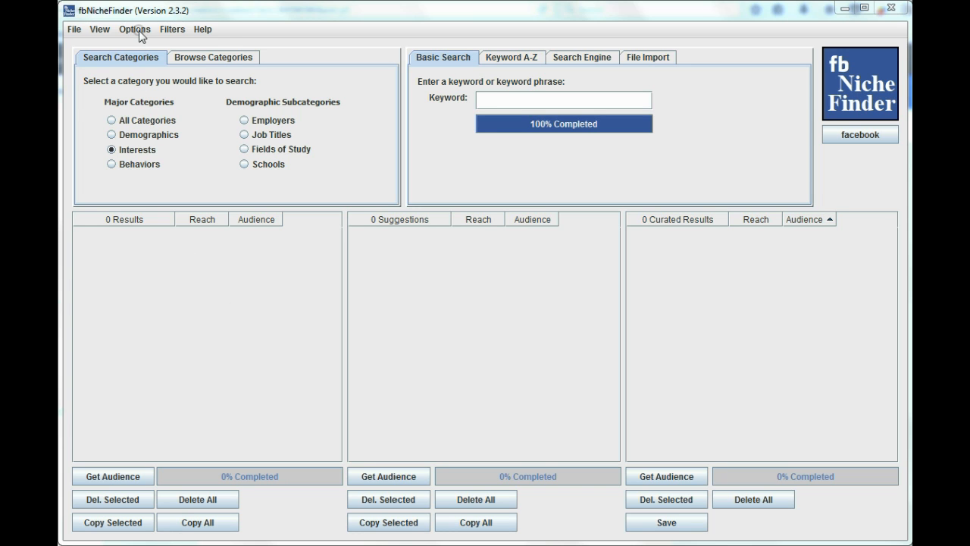
- Bring up the Options menu to reach the save results settings
{"action": "left_click", "coordinate": [133, 29]}
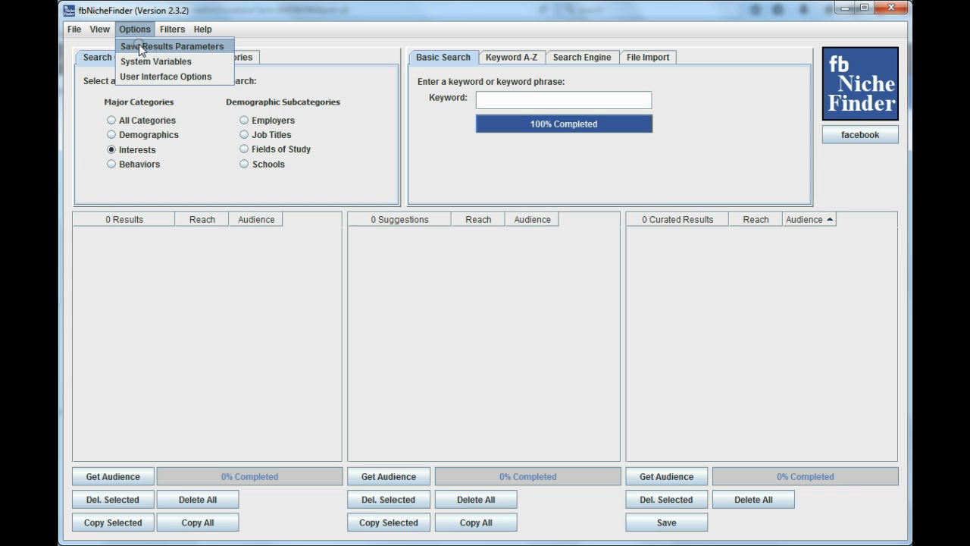
- Confirm Save Results Parameters: destination clipboard, Result field only, comma at end of each row
{"action": "left_click", "coordinate": [172, 46]}
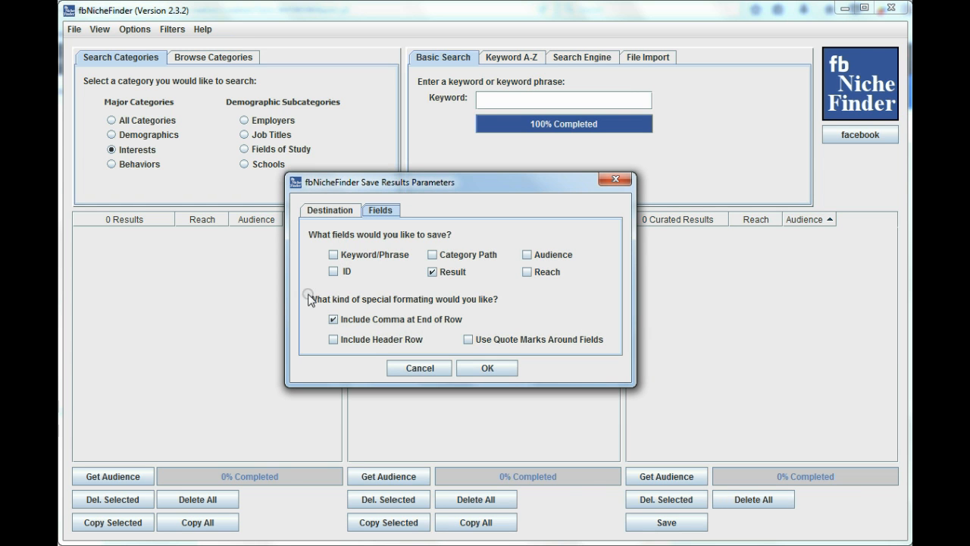
{"action": "left_click", "coordinate": [330, 210]}
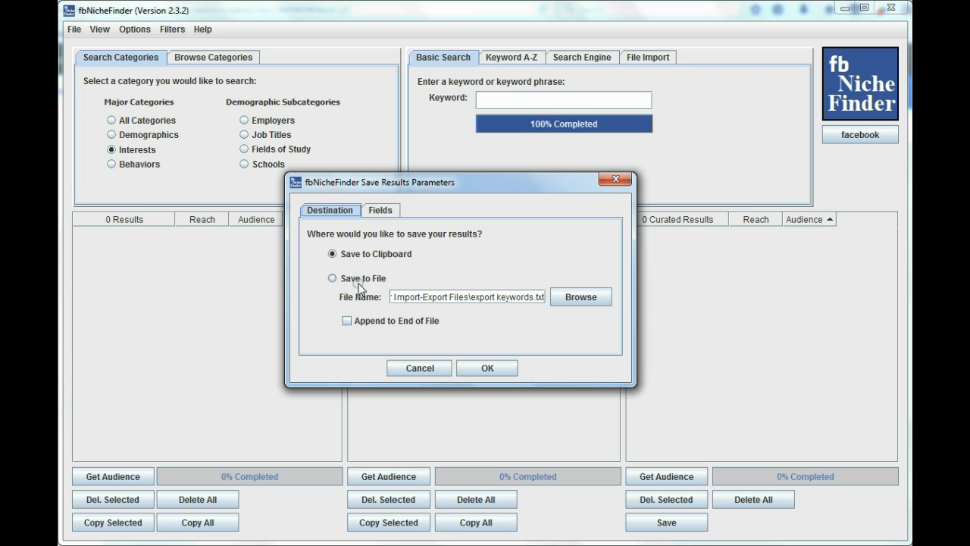
{"action": "mouse_move", "coordinate": [378, 212]}
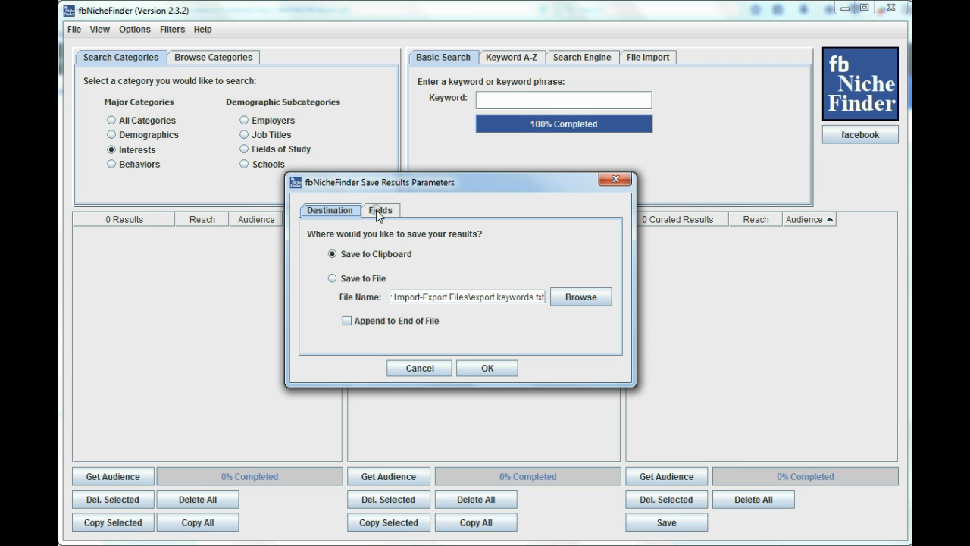
{"action": "left_click", "coordinate": [380, 209]}
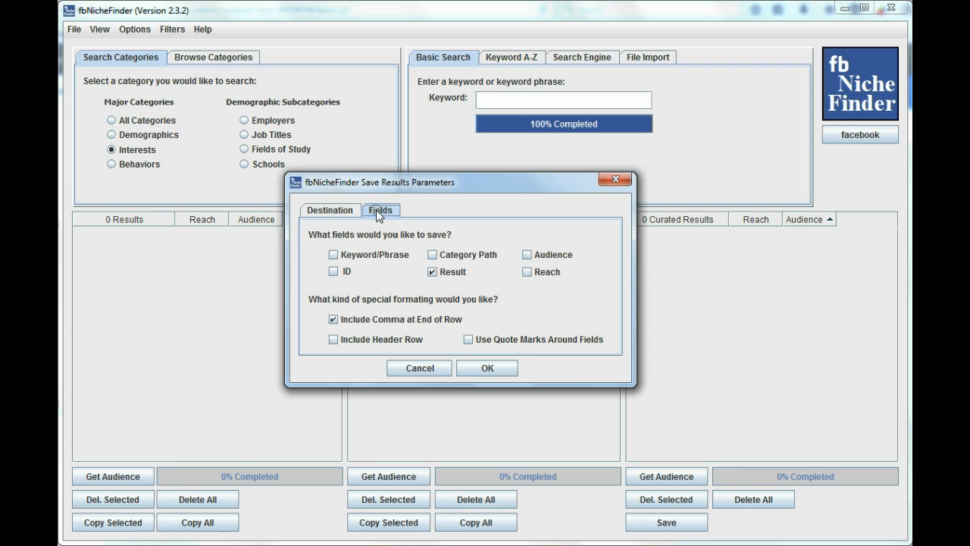
{"action": "mouse_move", "coordinate": [452, 267]}
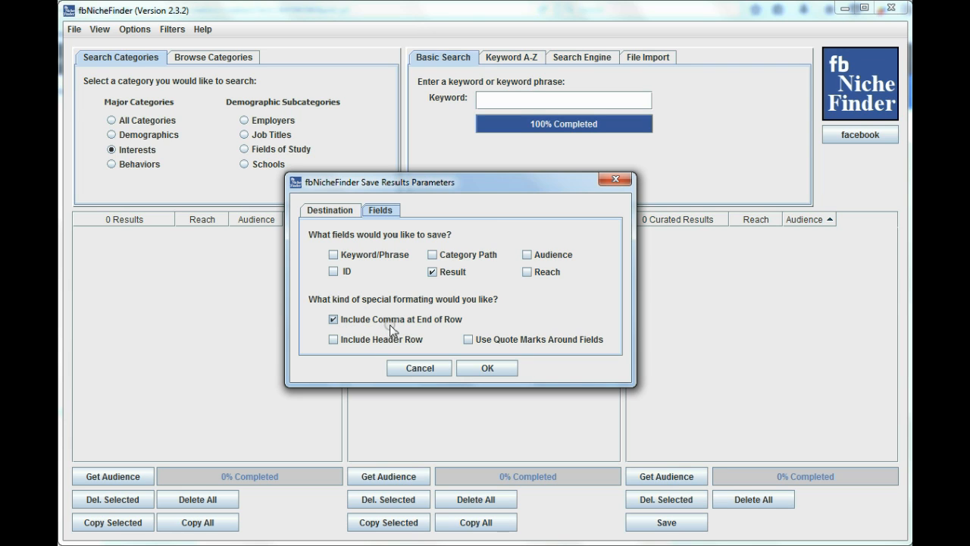
{"action": "mouse_move", "coordinate": [458, 330]}
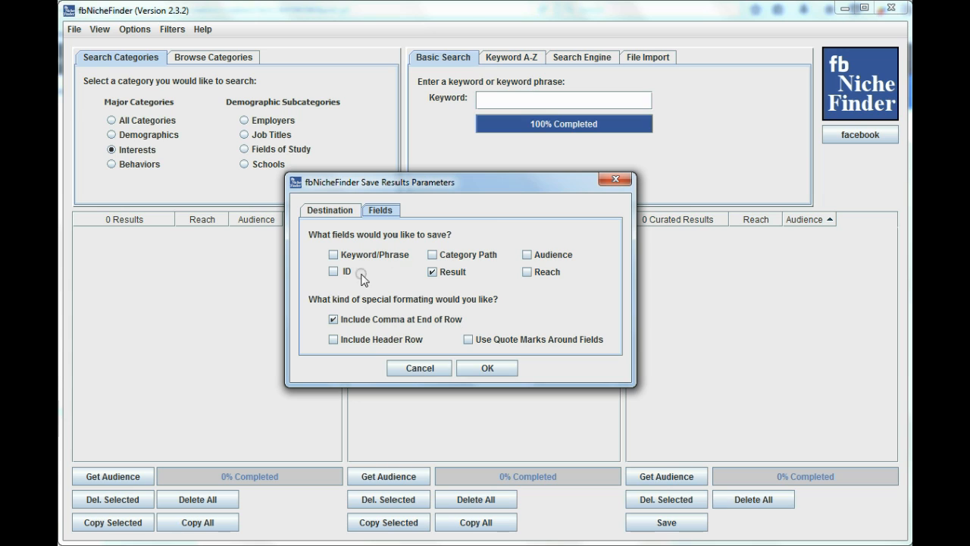
{"action": "mouse_move", "coordinate": [489, 321]}
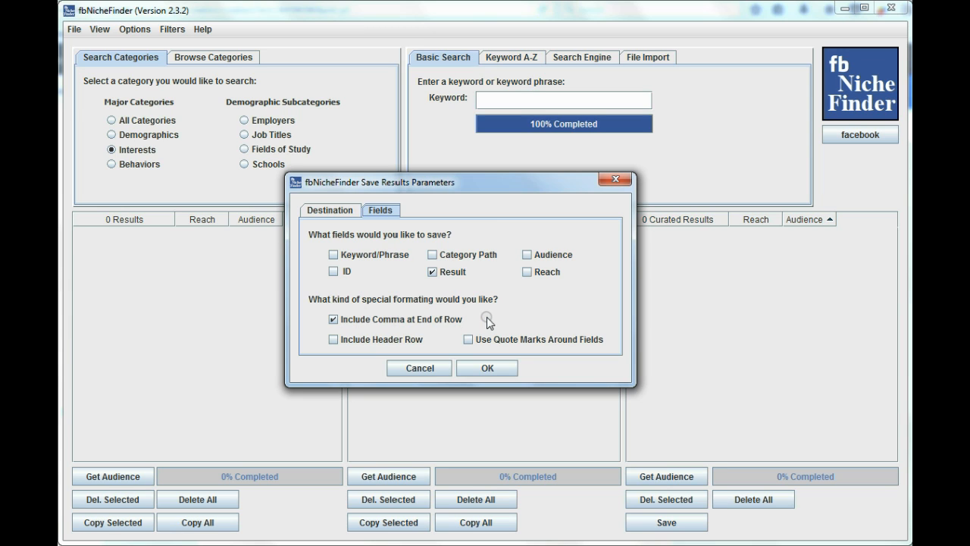
{"action": "mouse_move", "coordinate": [519, 303]}
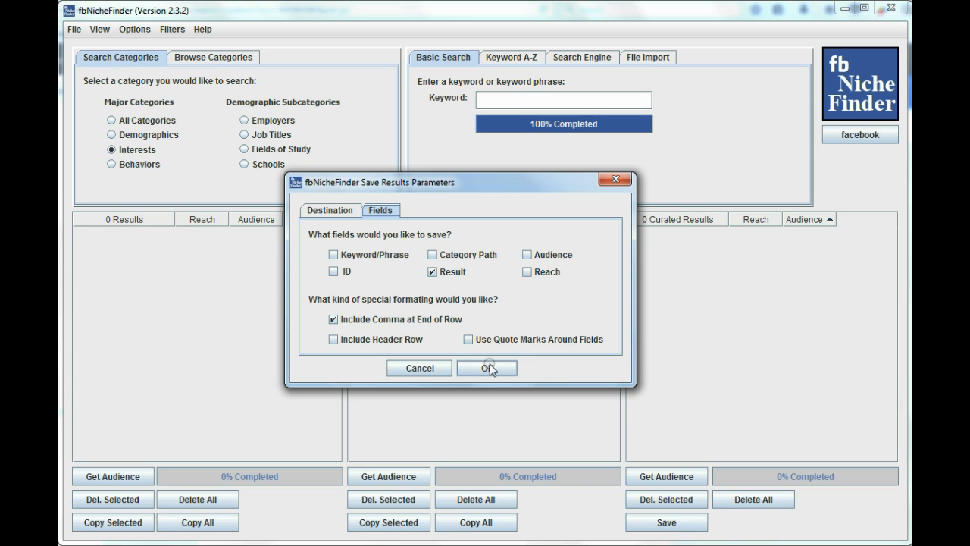
{"action": "left_click", "coordinate": [488, 369]}
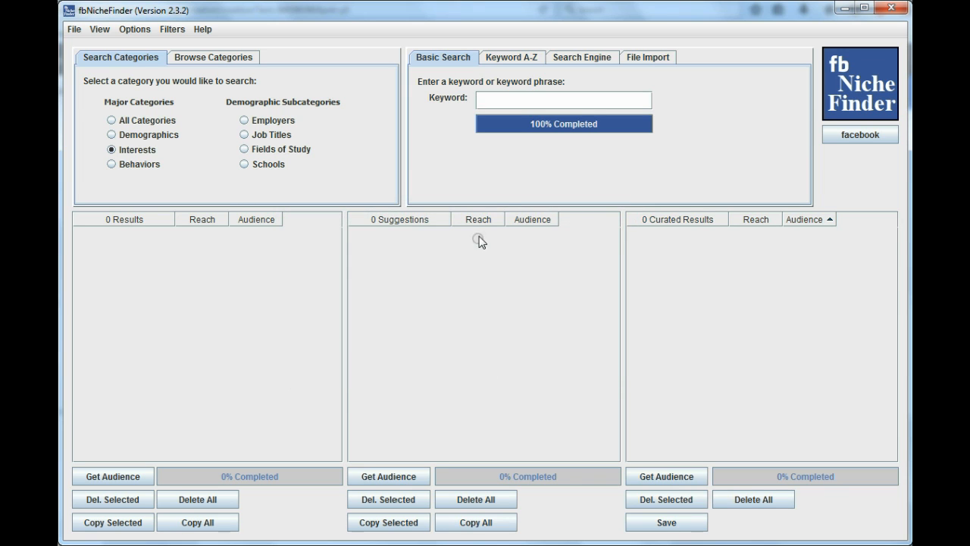
{"action": "mouse_move", "coordinate": [433, 148]}
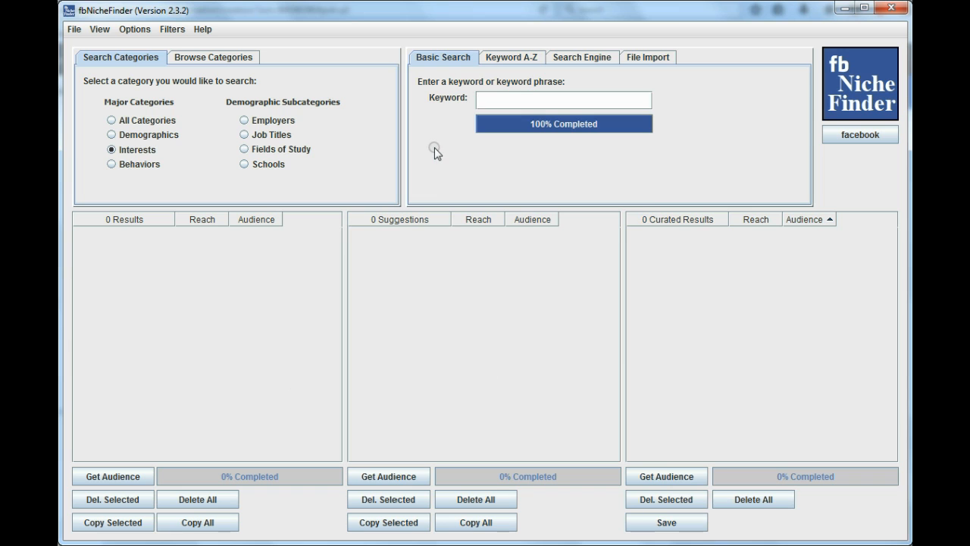
- Search interests for 'dog', curate the first eight results, and save them to the clipboard
{"action": "type", "text": "dog"}
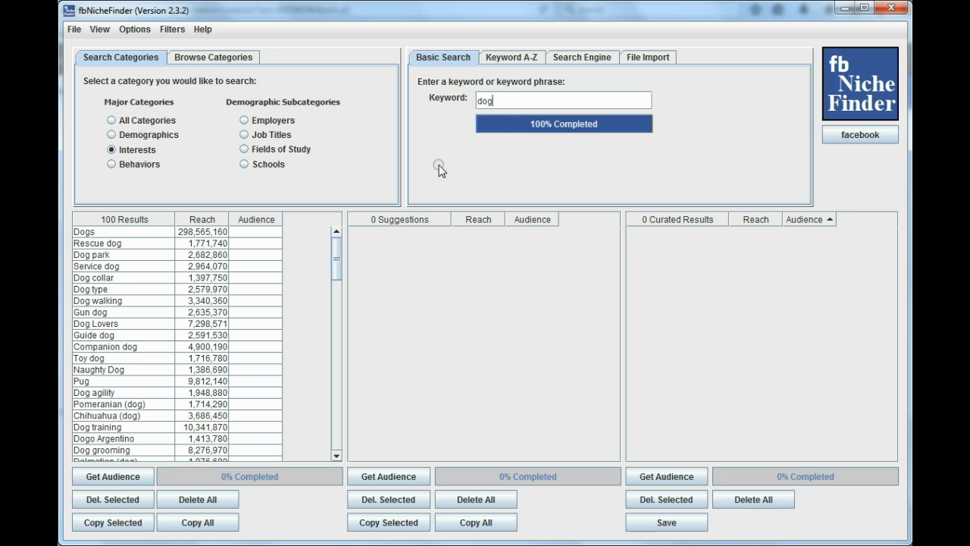
{"action": "mouse_move", "coordinate": [118, 234]}
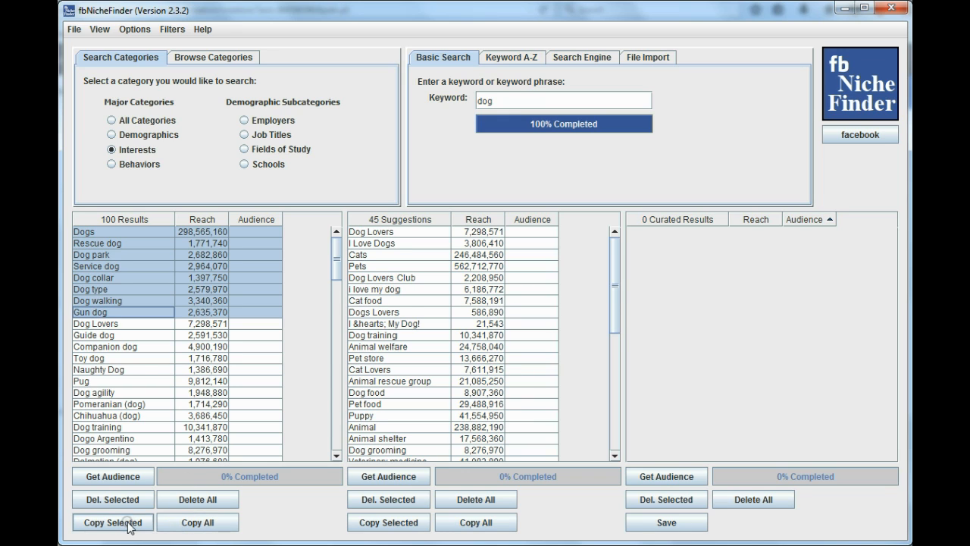
{"action": "left_click", "coordinate": [112, 521]}
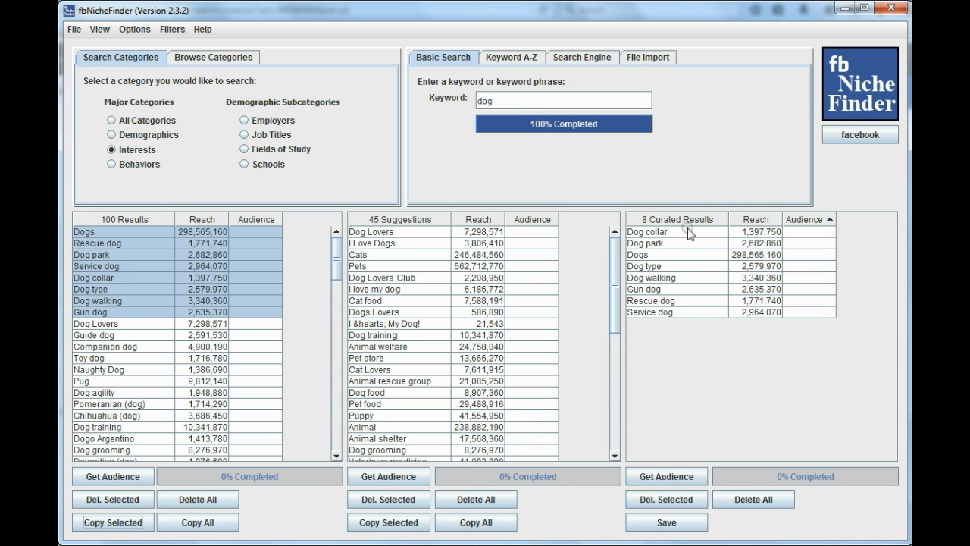
{"action": "mouse_move", "coordinate": [679, 311]}
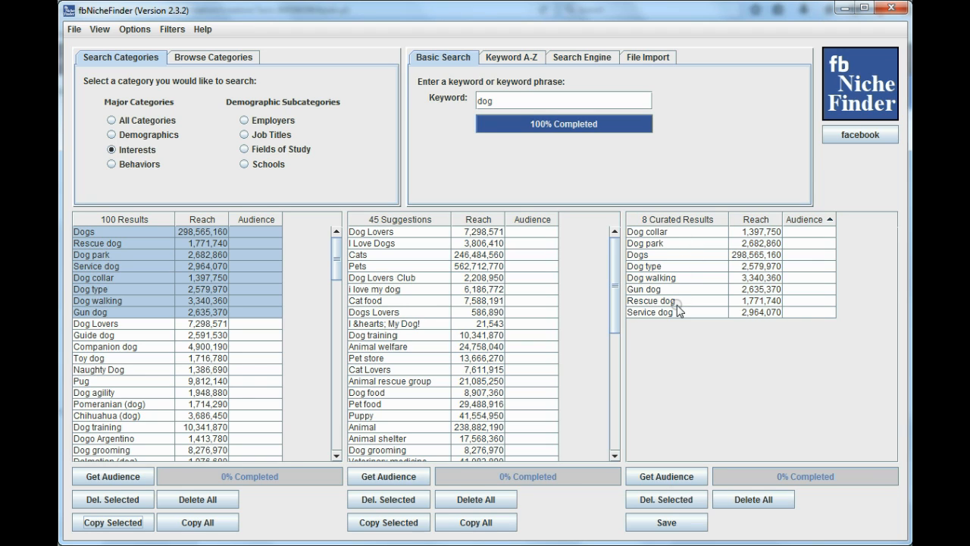
{"action": "mouse_move", "coordinate": [680, 276]}
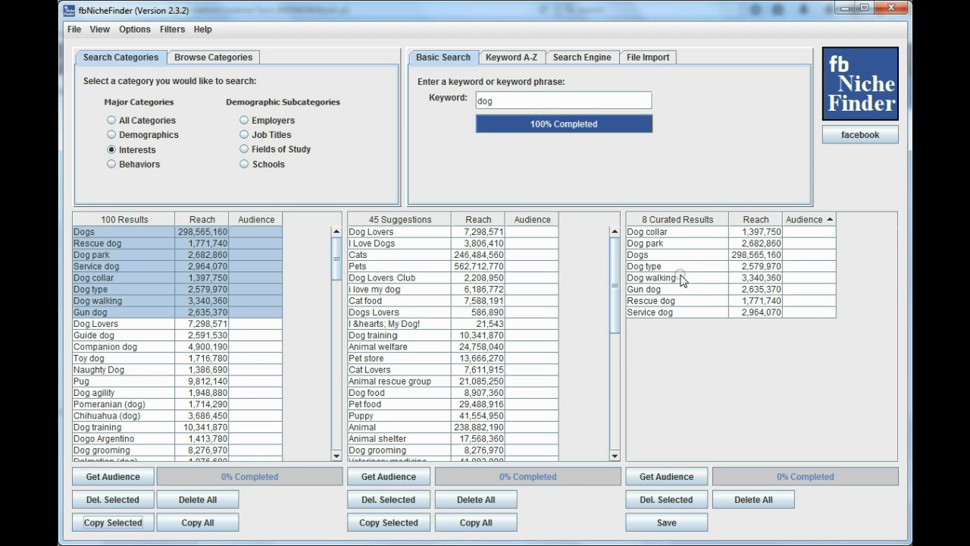
{"action": "mouse_move", "coordinate": [685, 462]}
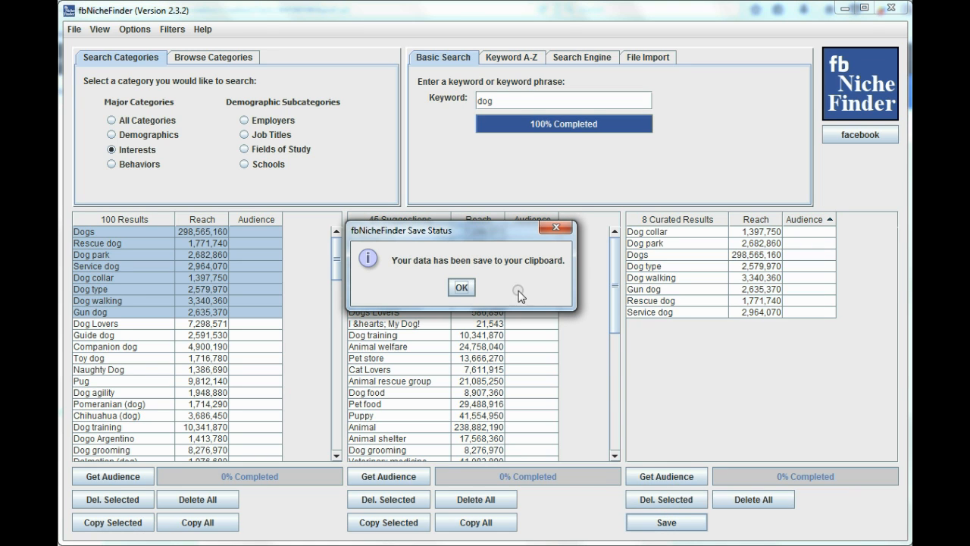
{"action": "mouse_move", "coordinate": [479, 273]}
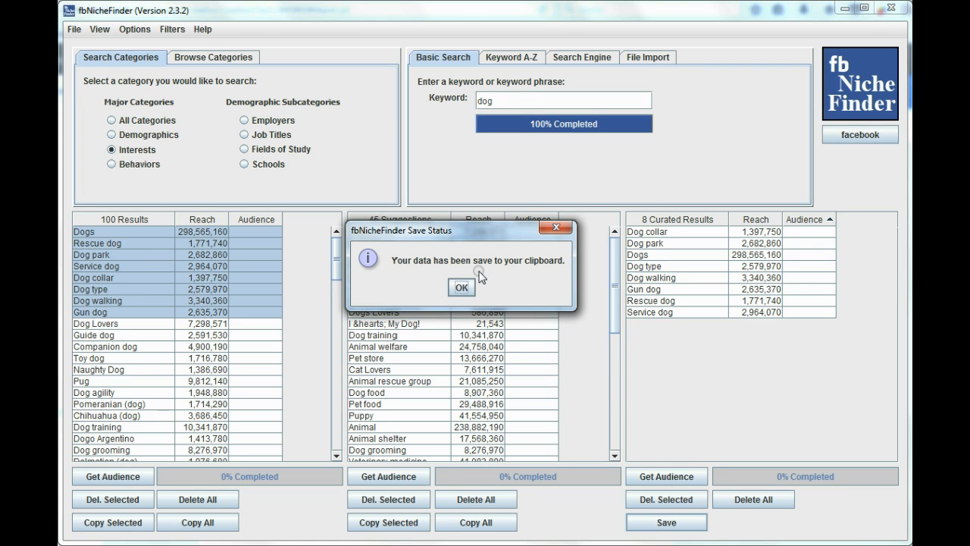
{"action": "left_click", "coordinate": [461, 286]}
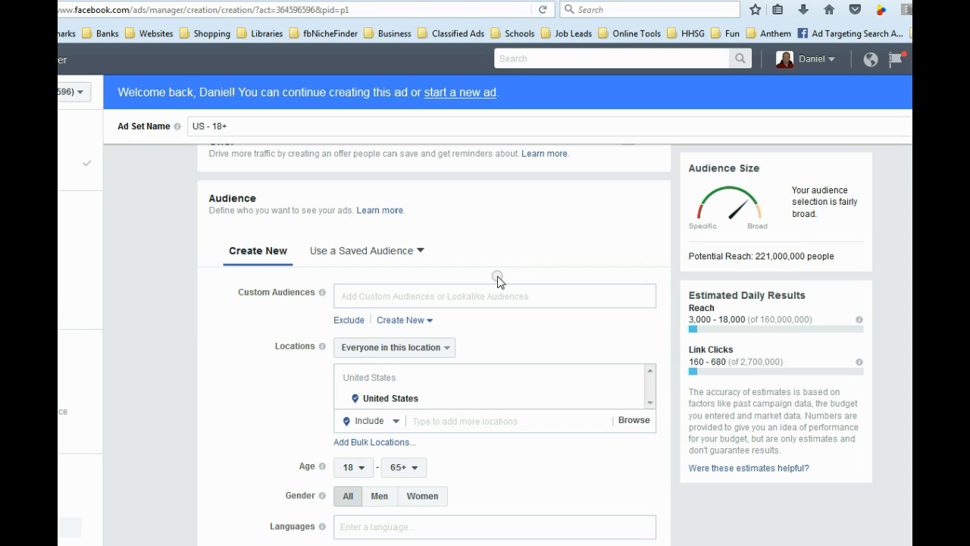
{"action": "mouse_move", "coordinate": [244, 178]}
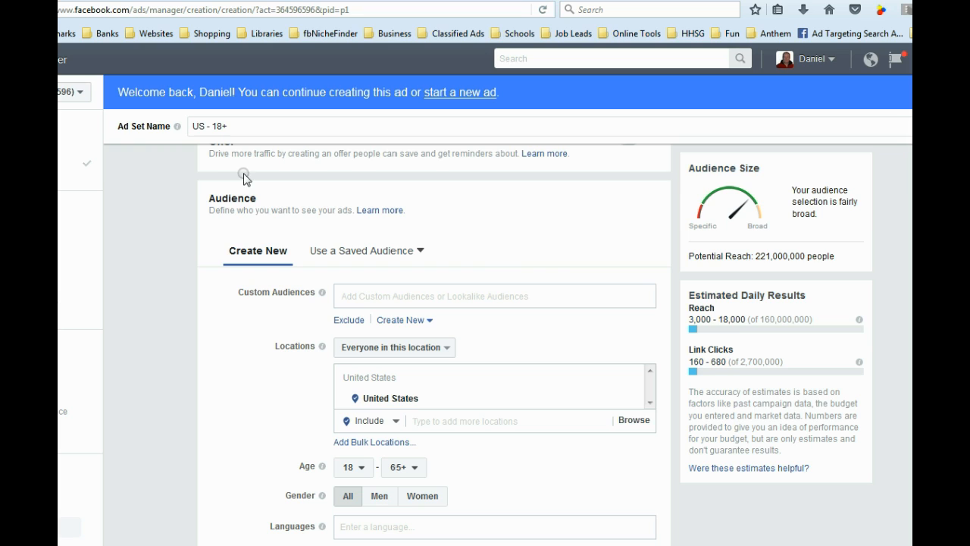
{"action": "mouse_move", "coordinate": [337, 213]}
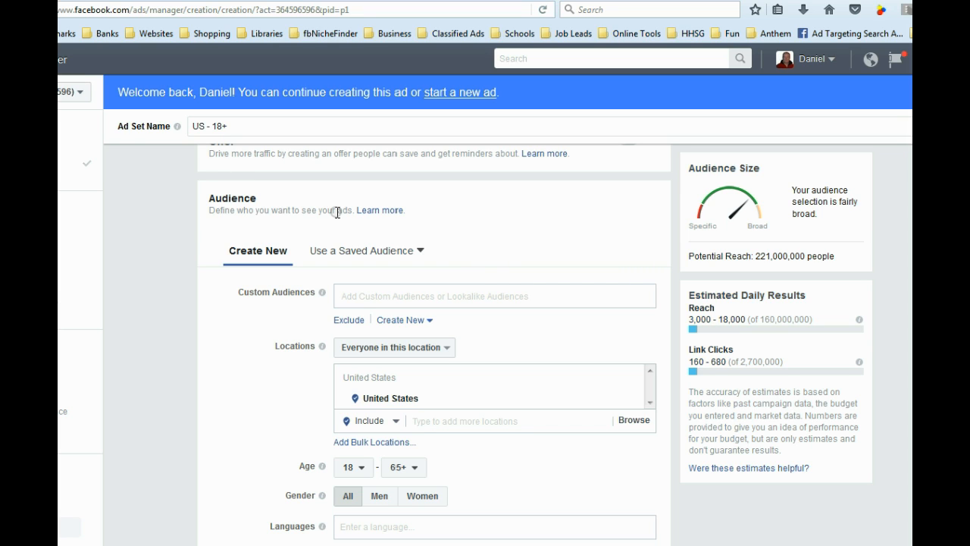
{"action": "mouse_move", "coordinate": [318, 209]}
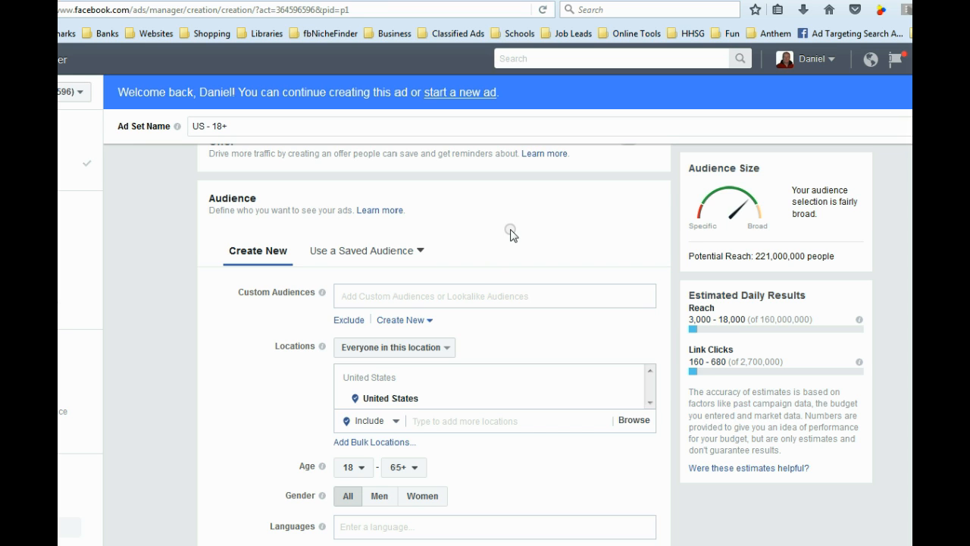
- Reach the Detailed Targeting box in the ad set audience and dismiss its category dropdown
{"action": "scroll", "scroll_direction": "down", "scroll_amount": 3}
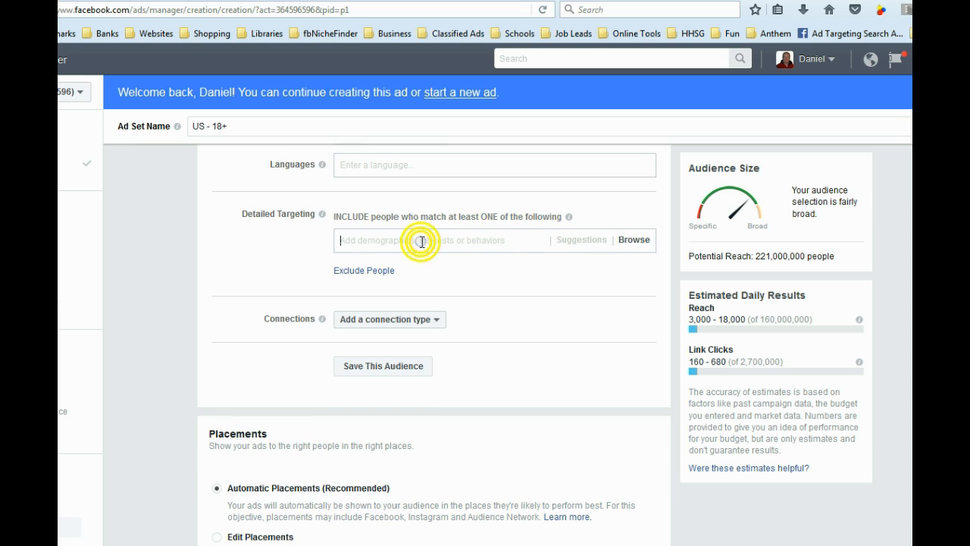
{"action": "left_click", "coordinate": [634, 239]}
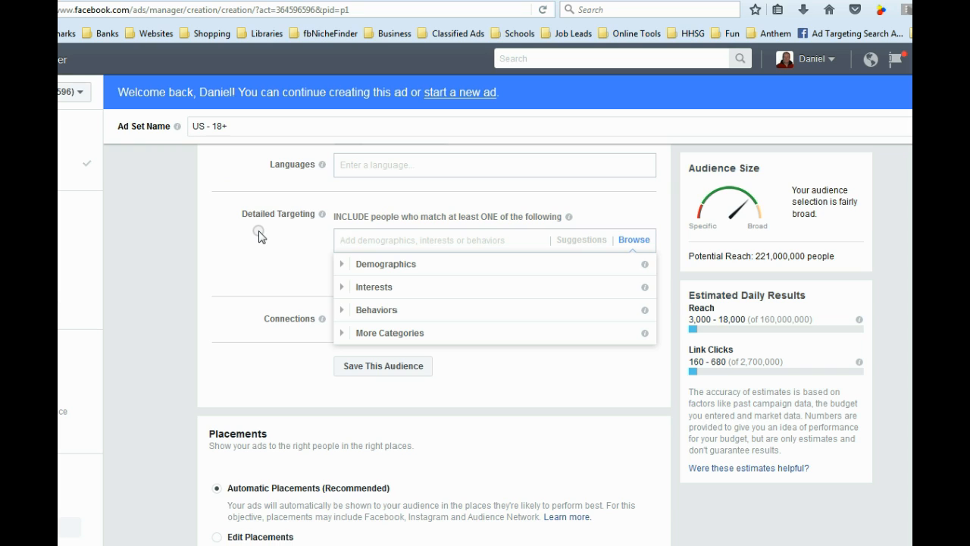
{"action": "left_click", "coordinate": [417, 239]}
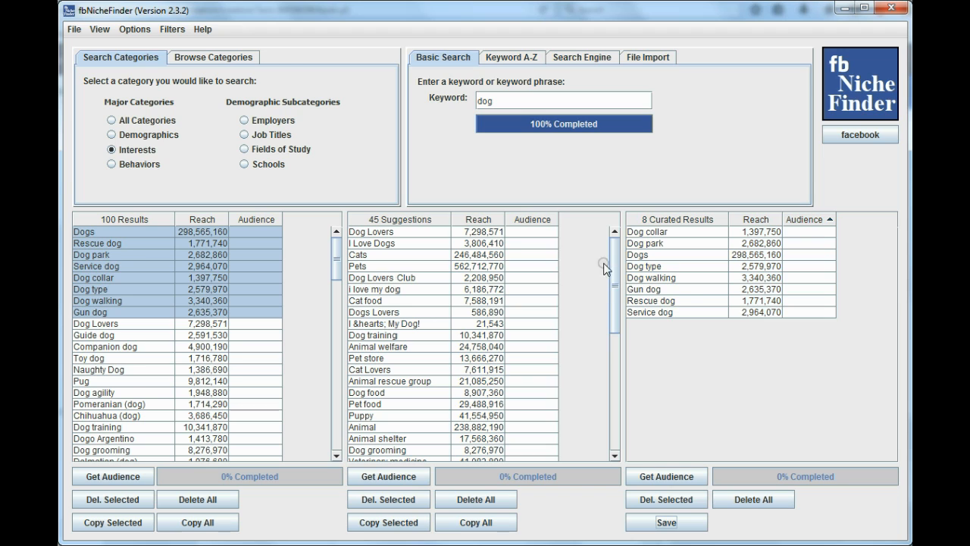
{"action": "mouse_move", "coordinate": [670, 294]}
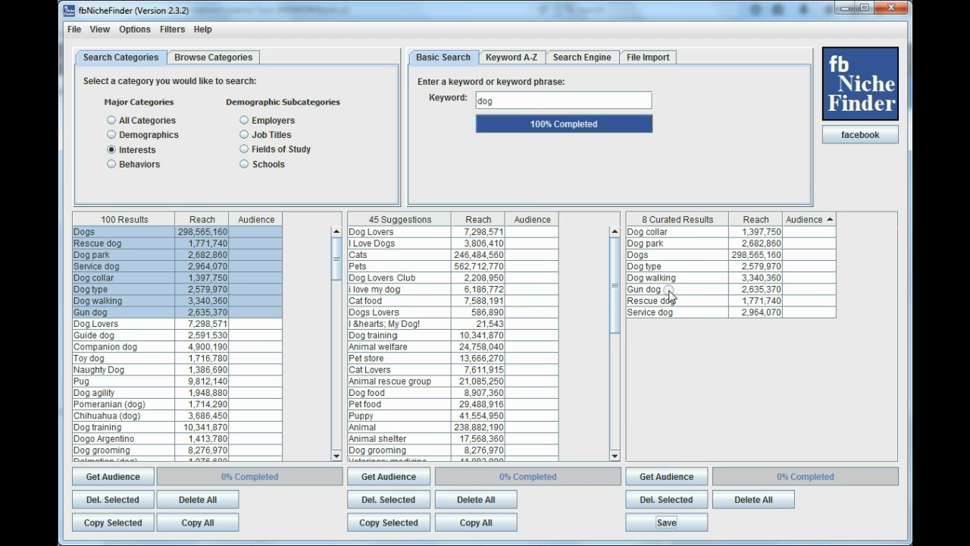
{"action": "mouse_move", "coordinate": [668, 311]}
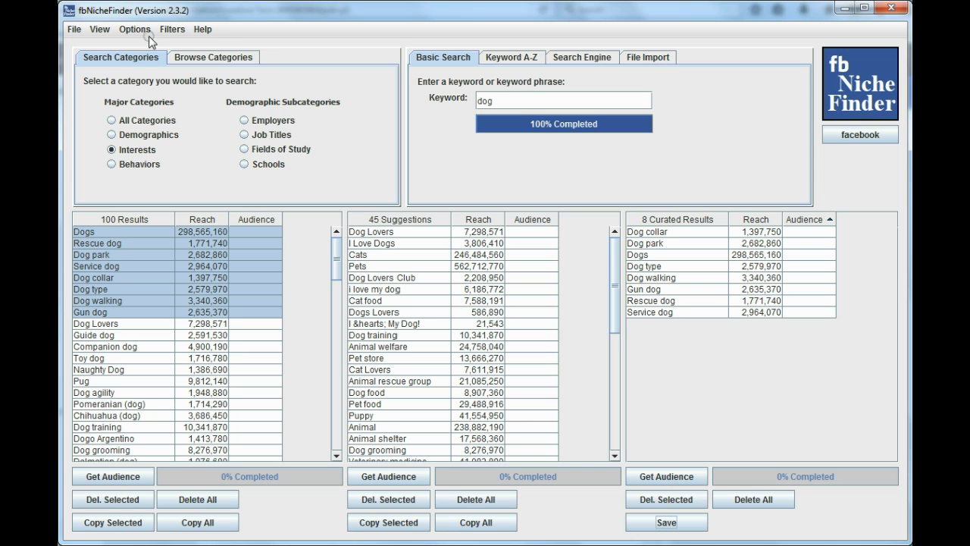
- Switch saved results from clipboard to a file and browse for export file.txt as the output
{"action": "left_click", "coordinate": [665, 521]}
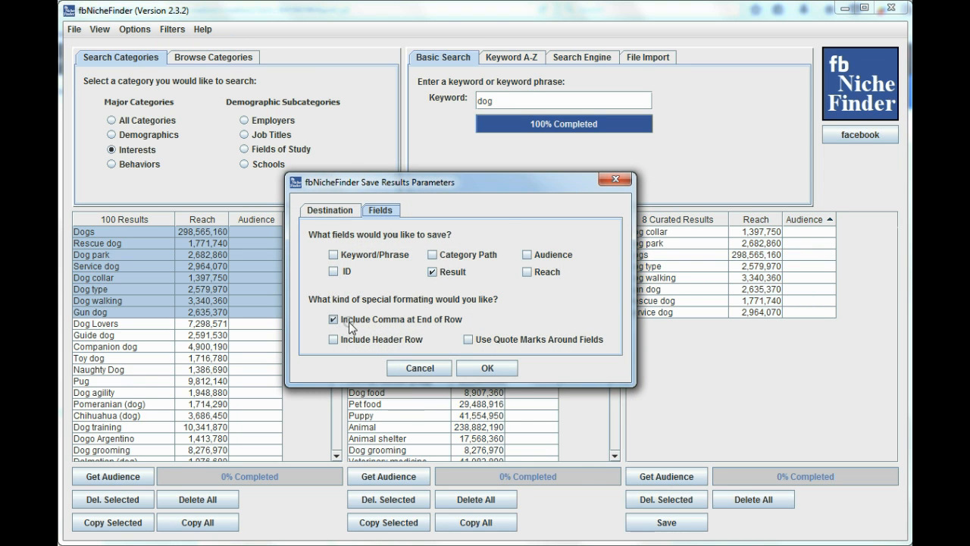
{"action": "left_click", "coordinate": [329, 209]}
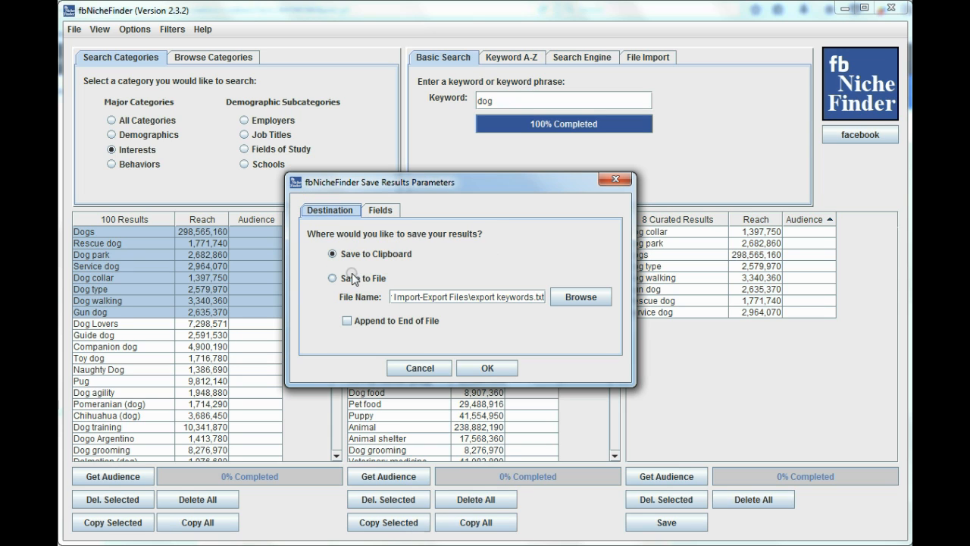
{"action": "left_click", "coordinate": [332, 278]}
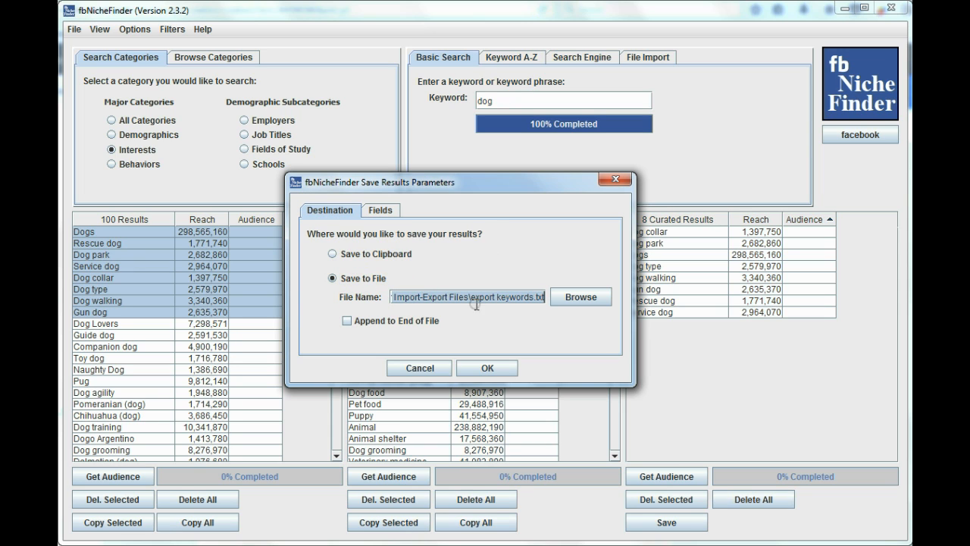
{"action": "left_click", "coordinate": [581, 295]}
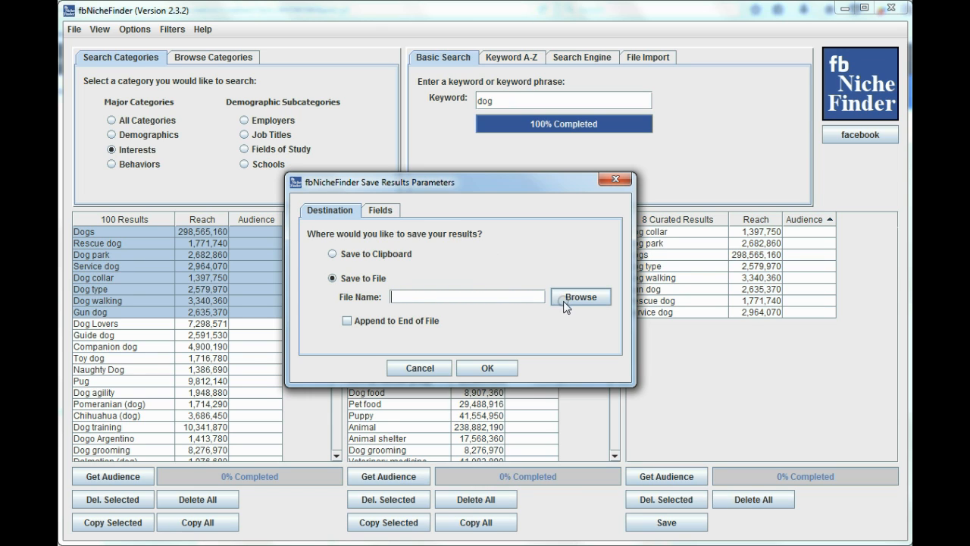
{"action": "left_click", "coordinate": [580, 296]}
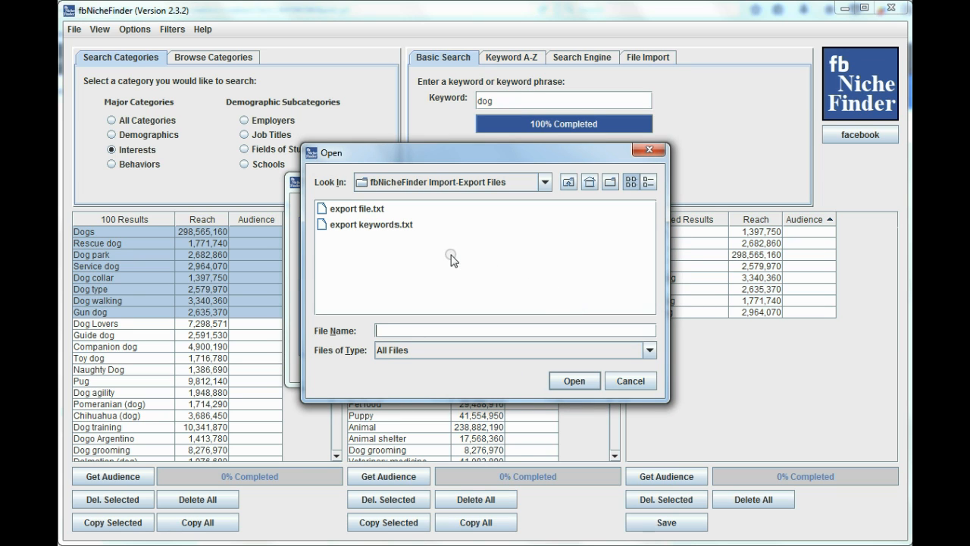
{"action": "mouse_move", "coordinate": [349, 212]}
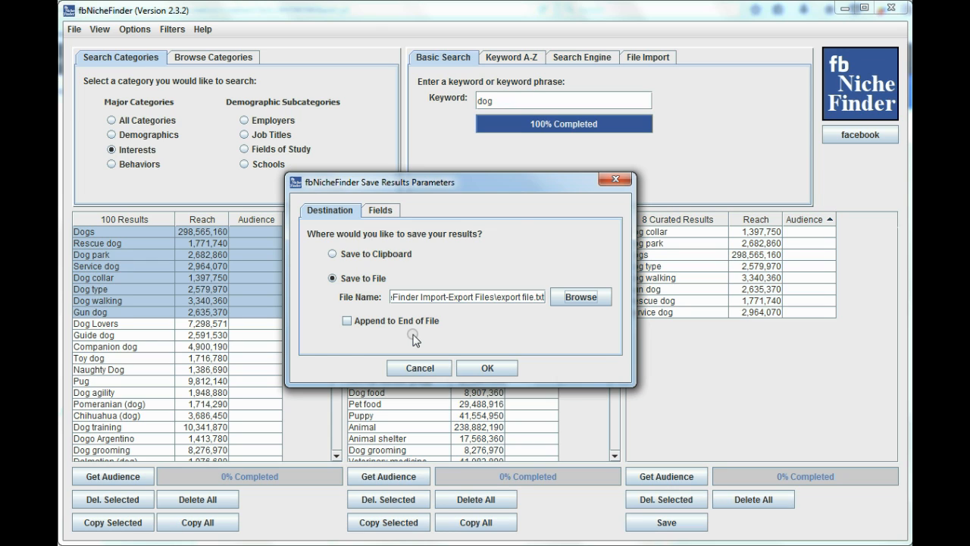
{"action": "mouse_move", "coordinate": [410, 327]}
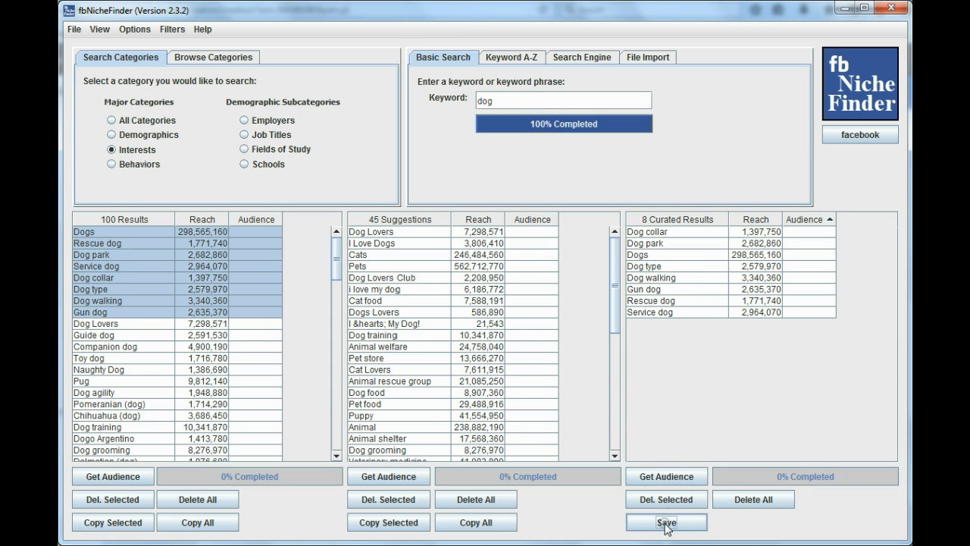
- Save the eight curated dog keywords to export file.txt and dismiss the Save Status notice
{"action": "left_click", "coordinate": [665, 522]}
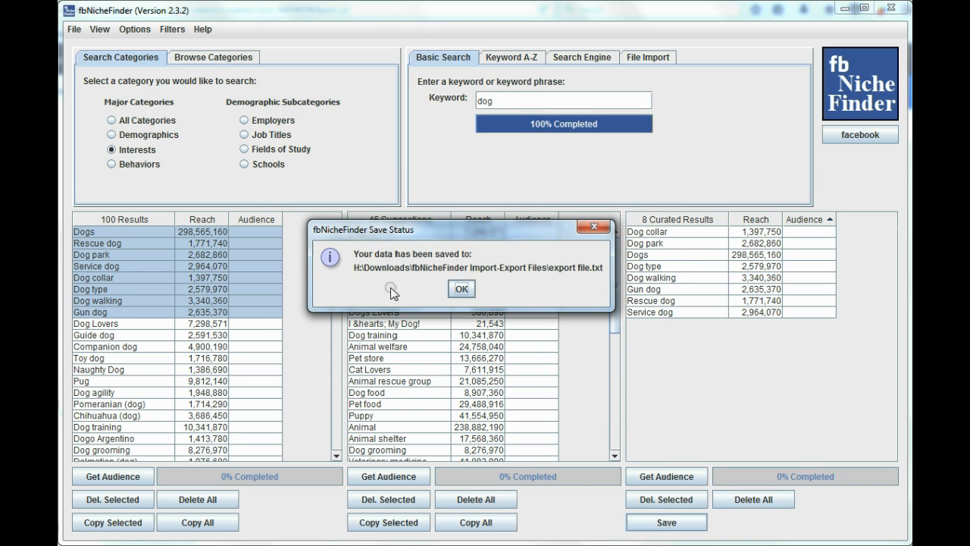
{"action": "mouse_move", "coordinate": [514, 285]}
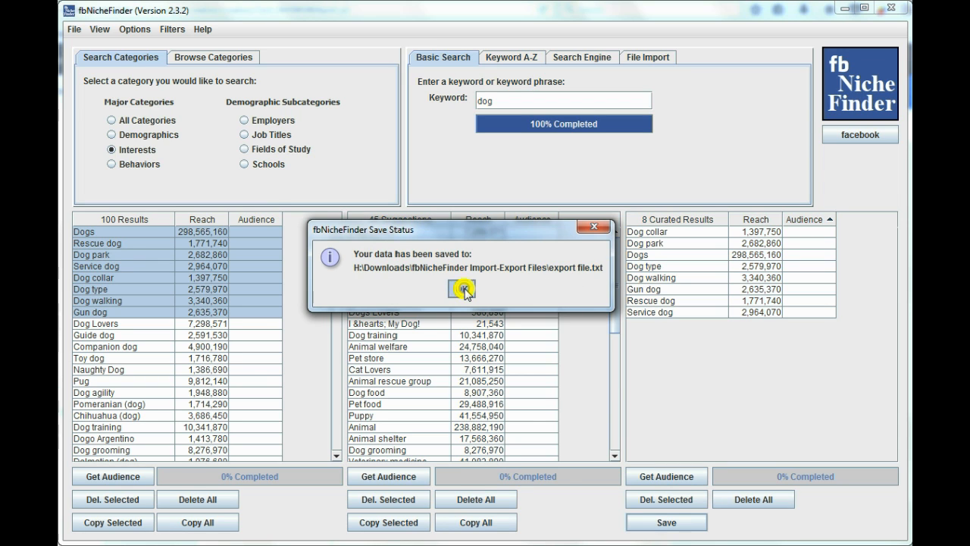
{"action": "left_click", "coordinate": [461, 288]}
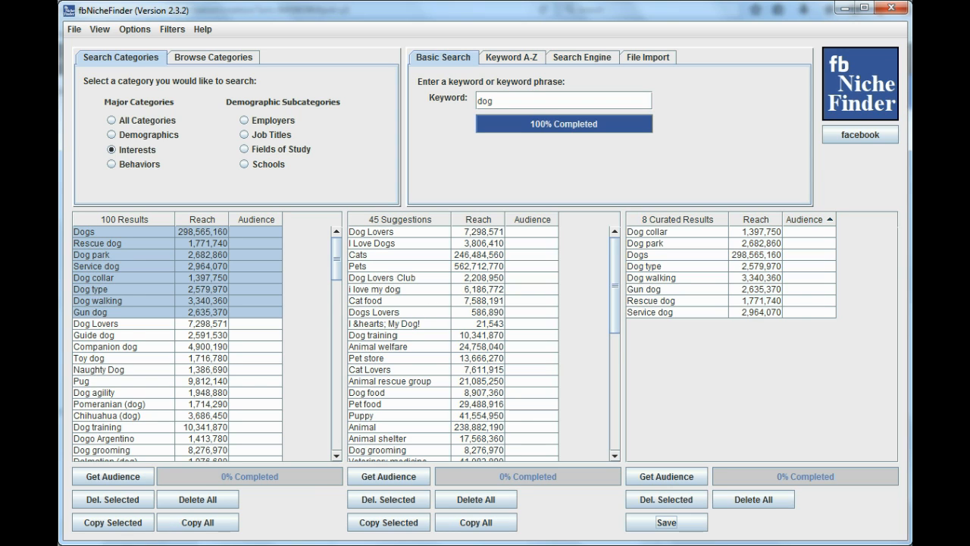
- View export file.txt in Notepad and select all eight comma-ended dog keywords for copying
{"action": "left_click", "coordinate": [665, 521]}
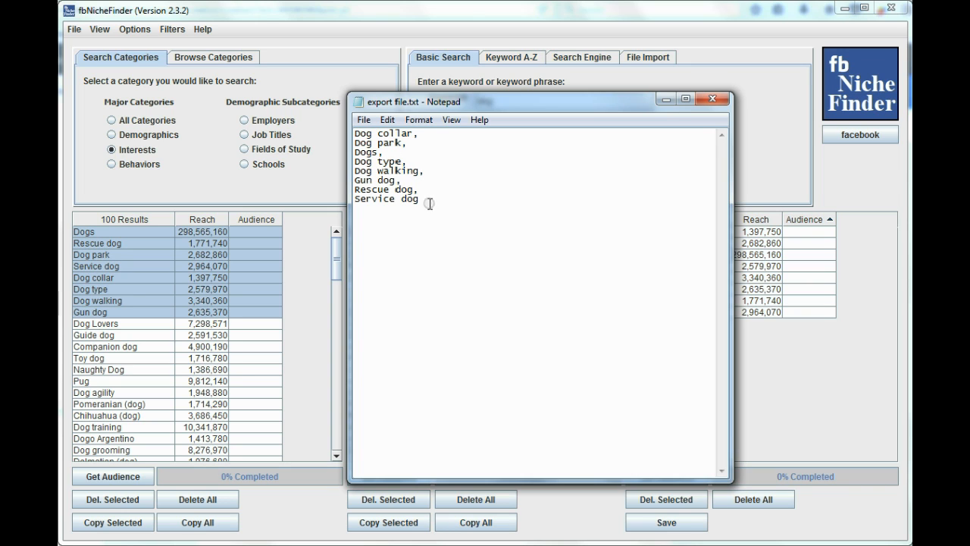
{"action": "mouse_move", "coordinate": [432, 200]}
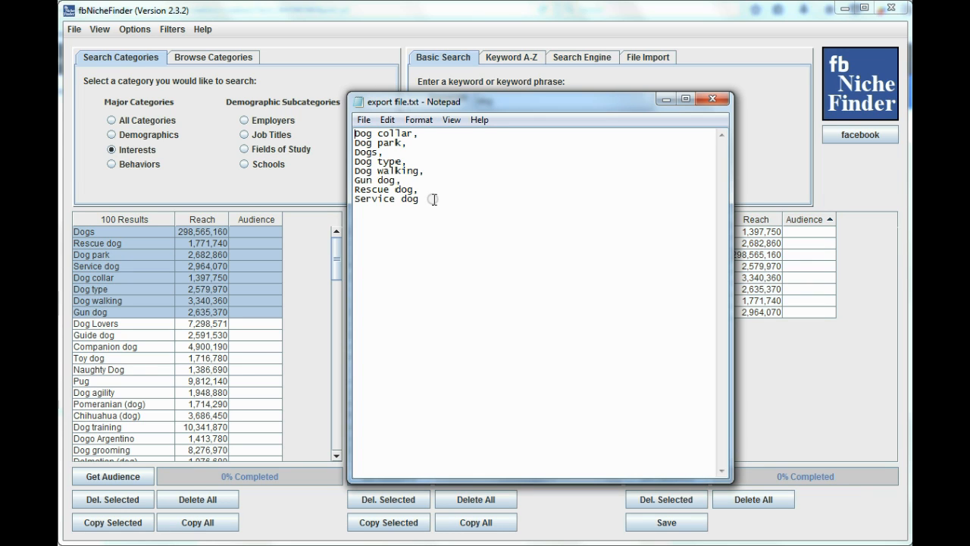
{"action": "key", "text": "ctrl+a"}
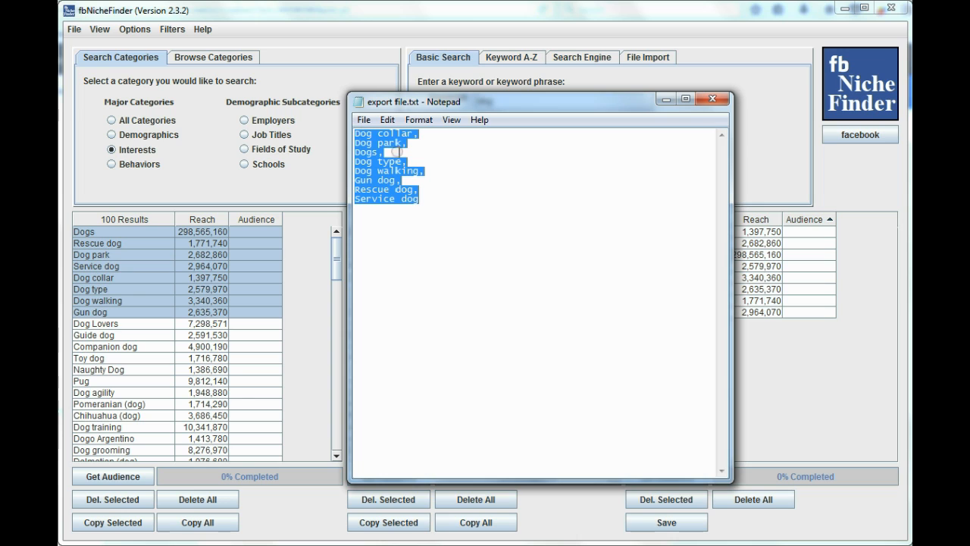
{"action": "mouse_move", "coordinate": [521, 200]}
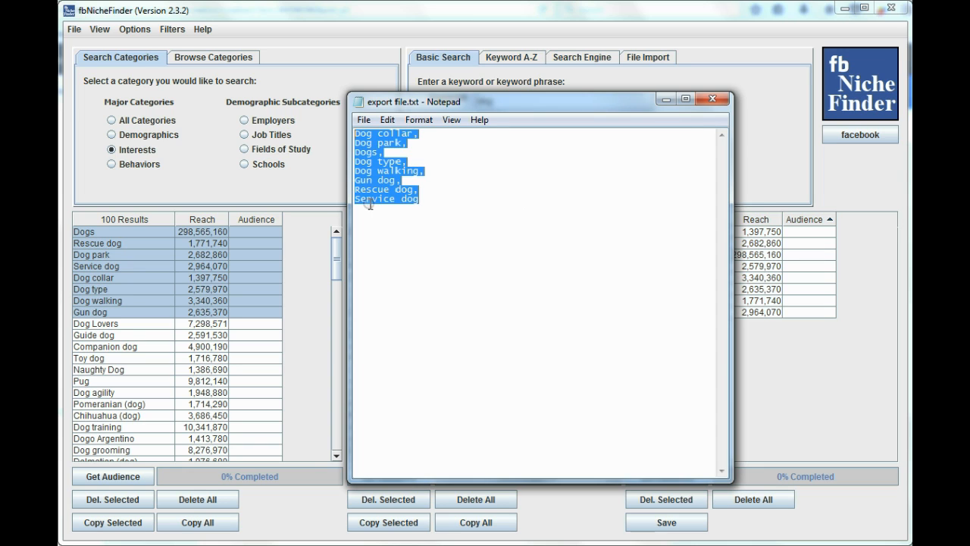
{"action": "mouse_move", "coordinate": [389, 232]}
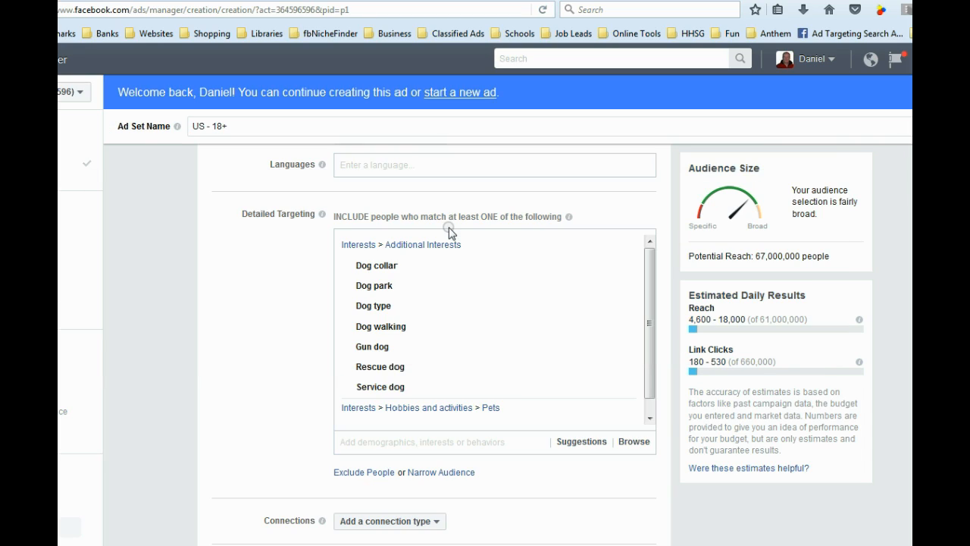
{"action": "mouse_move", "coordinate": [376, 265]}
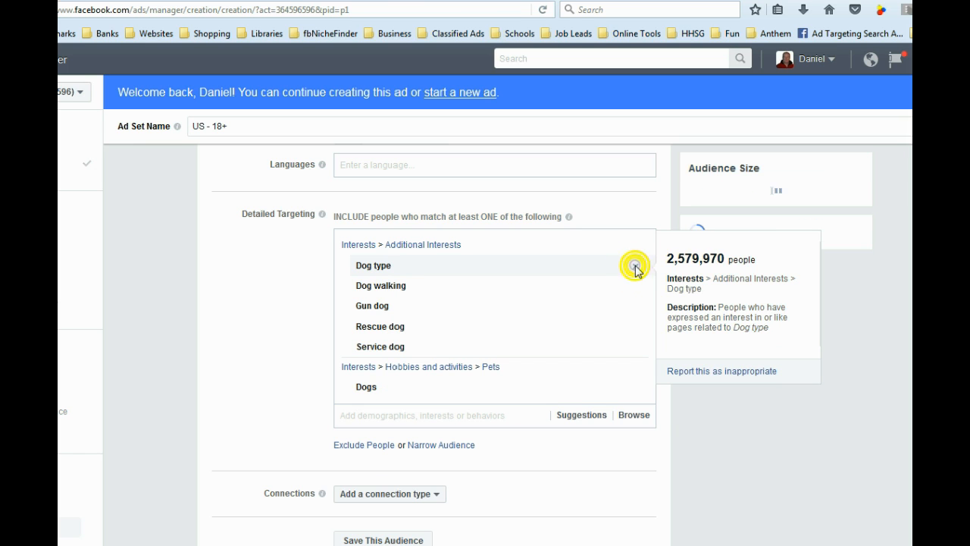
- Remove the Dog type, Dog walking, Rescue dog and Dogs interests, leaving Detailed Targeting ready for pasting
{"action": "left_click", "coordinate": [634, 266]}
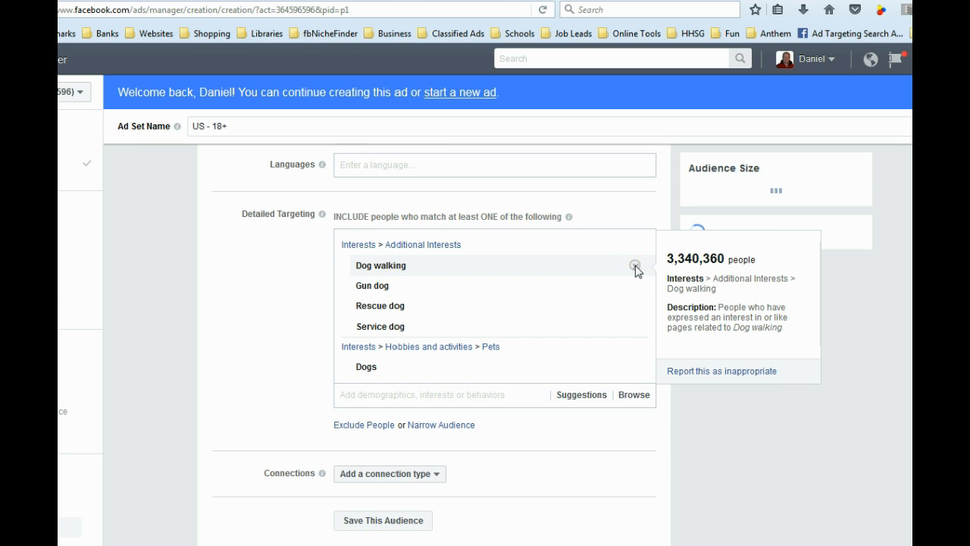
{"action": "left_click", "coordinate": [635, 266]}
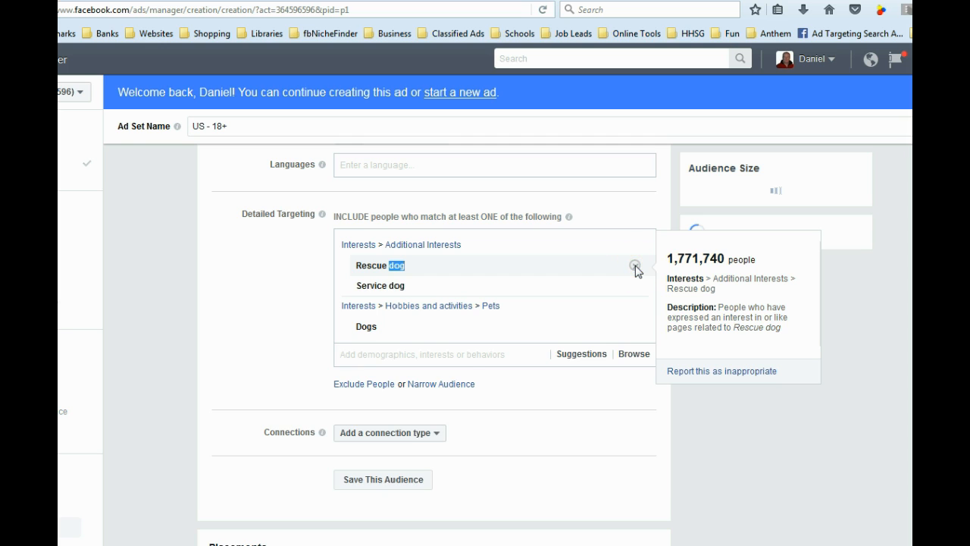
{"action": "left_click", "coordinate": [635, 266]}
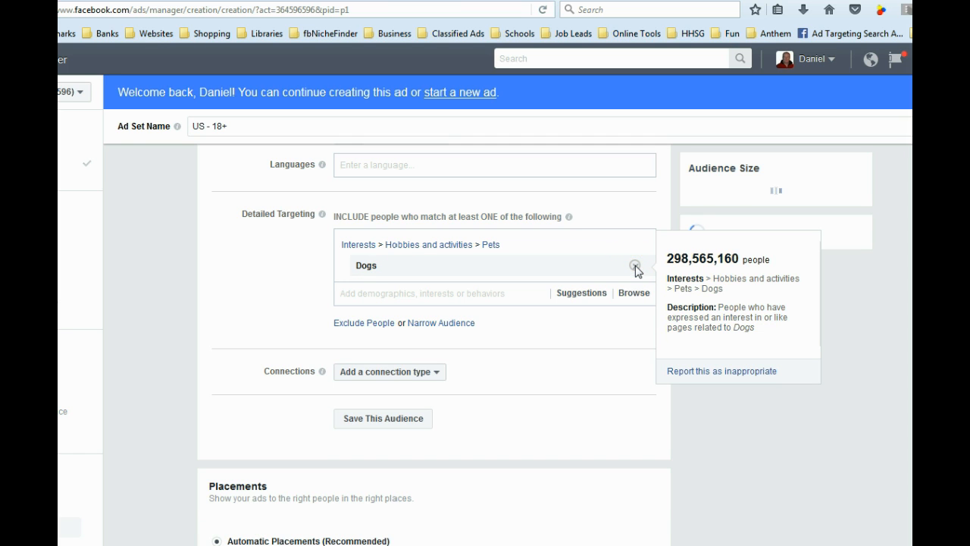
{"action": "left_click", "coordinate": [637, 267]}
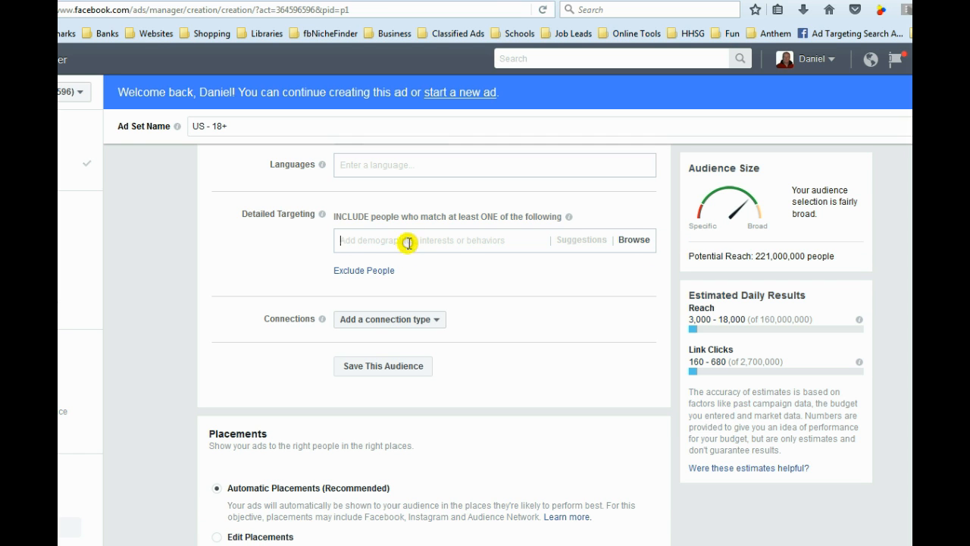
{"action": "left_click", "coordinate": [634, 240]}
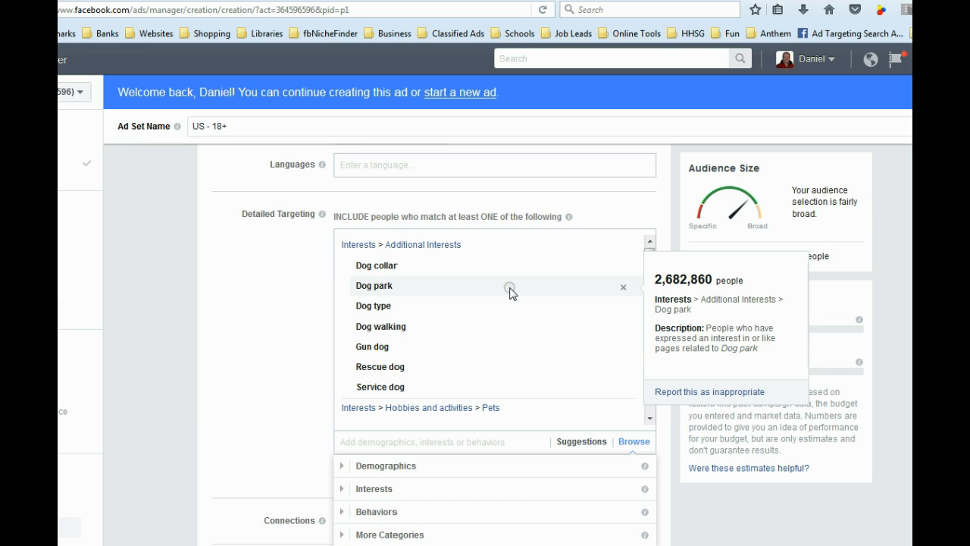
{"action": "mouse_move", "coordinate": [476, 392]}
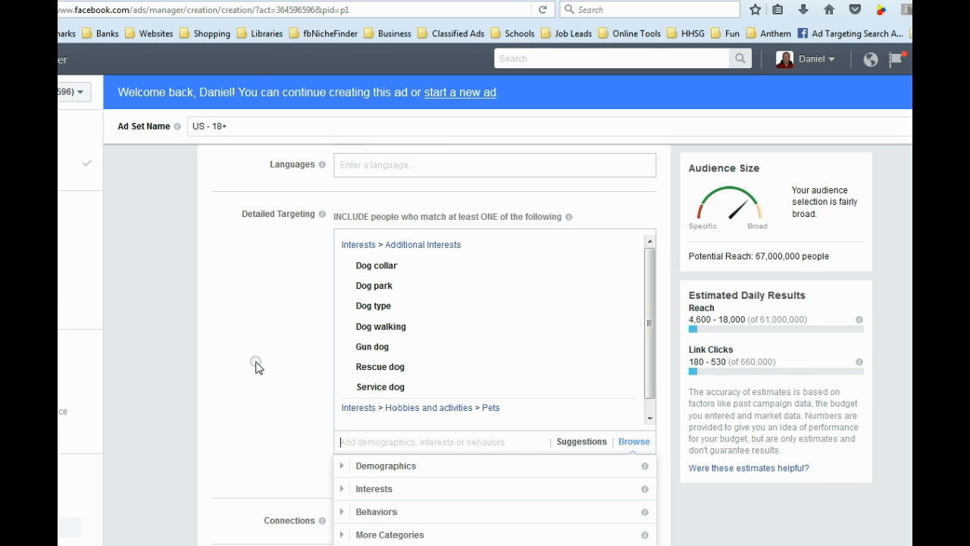
- Review the pasted eight dog interests and the 67,000,000 potential reach, scrolling toward Save This Audience
{"action": "scroll", "scroll_direction": "up", "scroll_amount": 3}
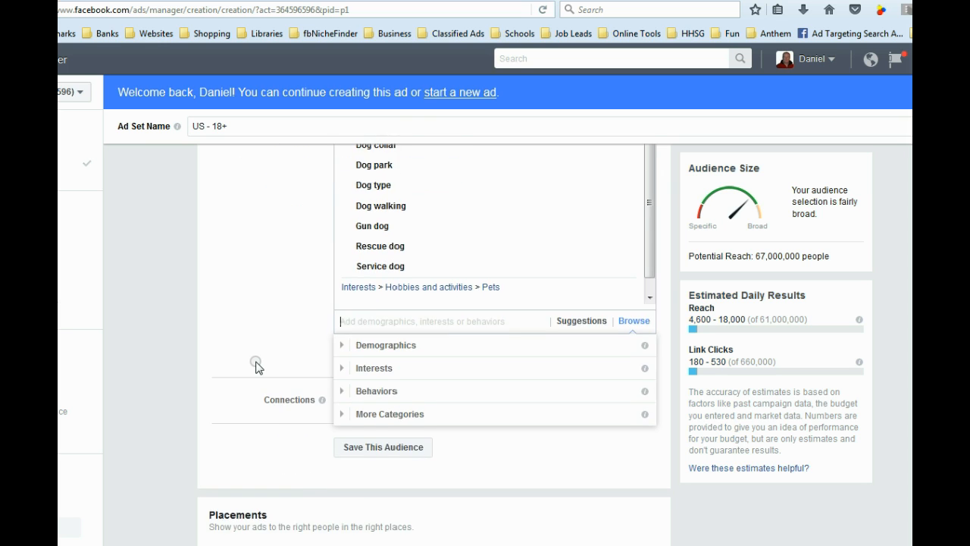
{"action": "scroll", "scroll_direction": "down", "scroll_amount": 3}
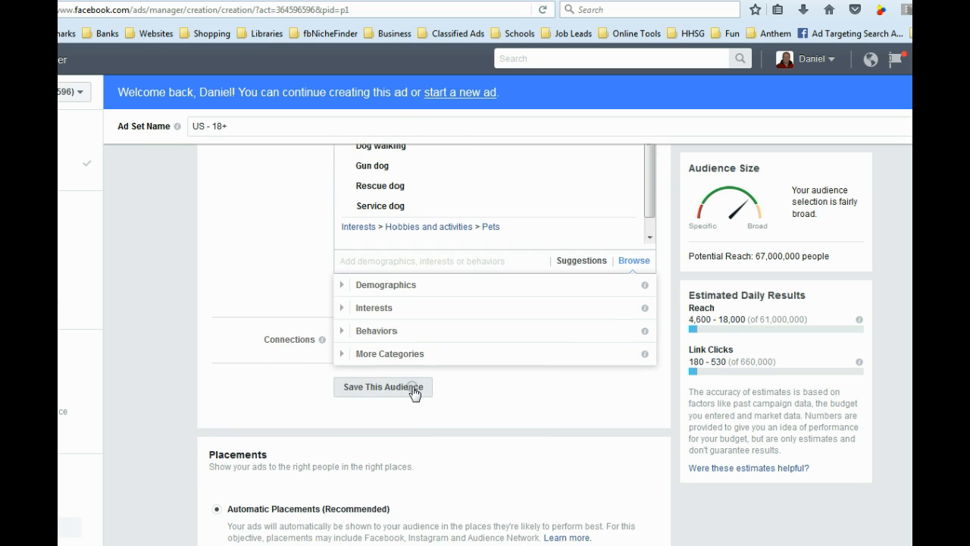
{"action": "mouse_move", "coordinate": [261, 397]}
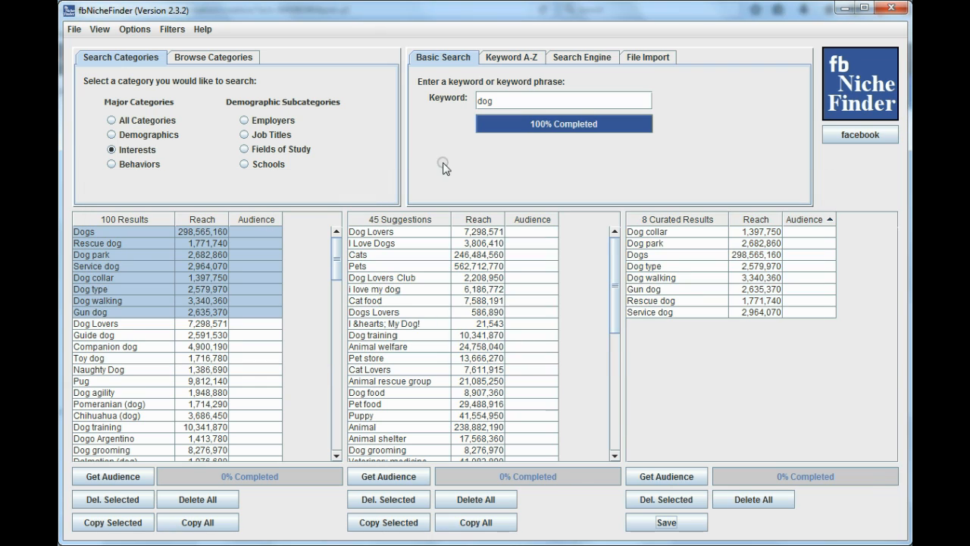
{"action": "mouse_move", "coordinate": [537, 183]}
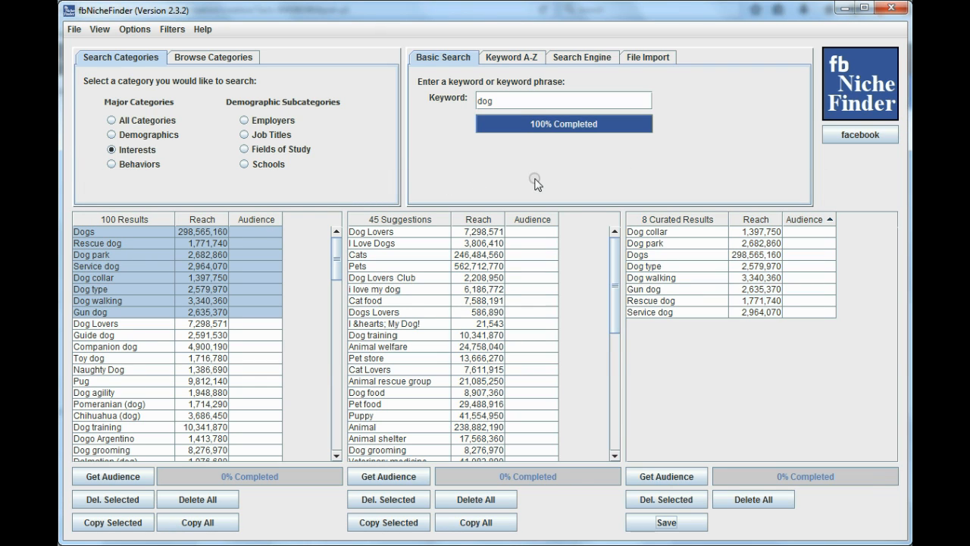
{"action": "mouse_move", "coordinate": [600, 270]}
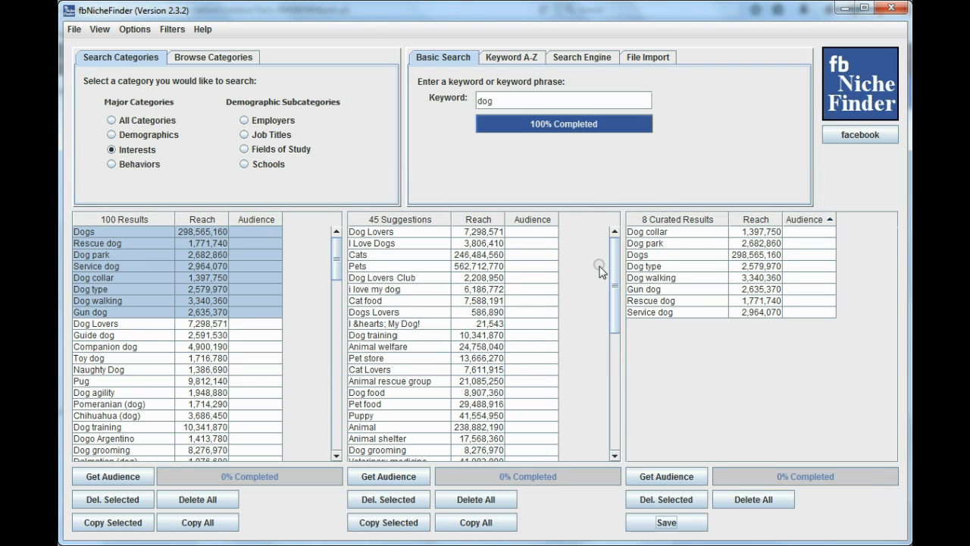